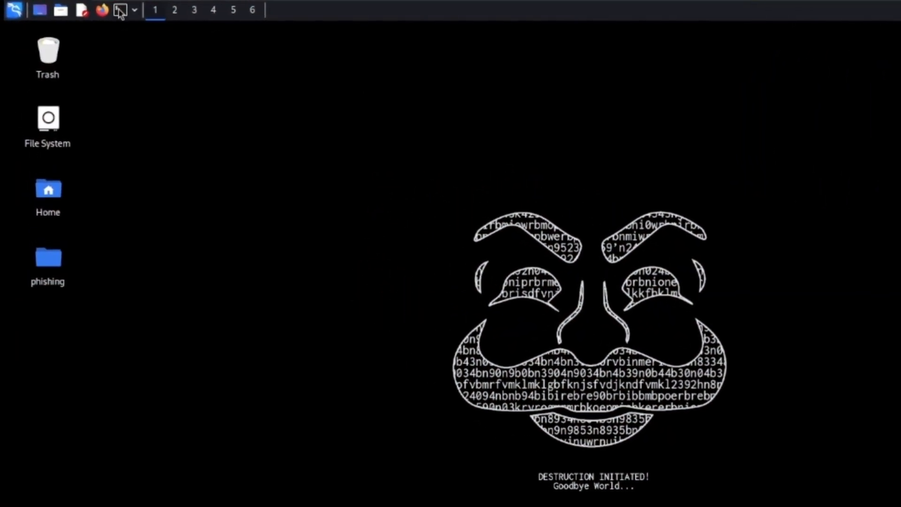
Step: Open a terminal window and run the hollywood demo
{"action": "left_click", "coordinate": [119, 10]}
{"action": "type", "text": "hollywood"}
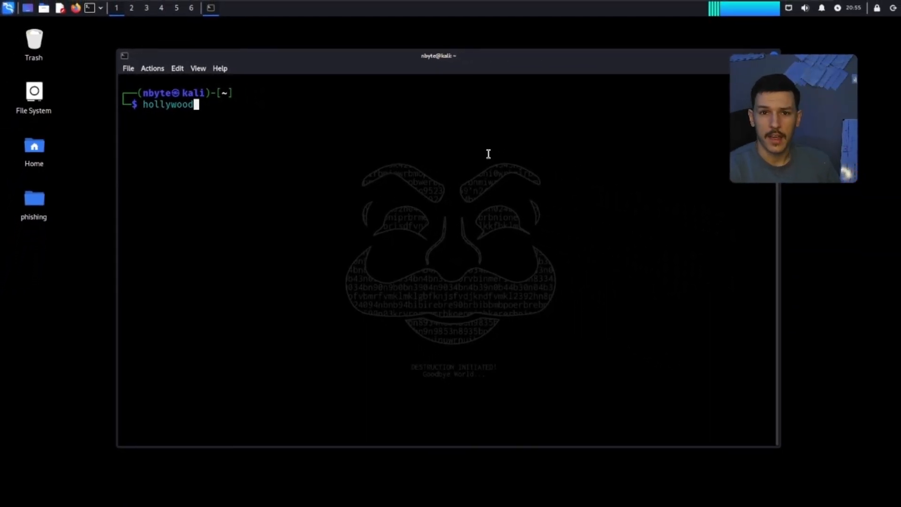
{"action": "key", "text": "Return"}
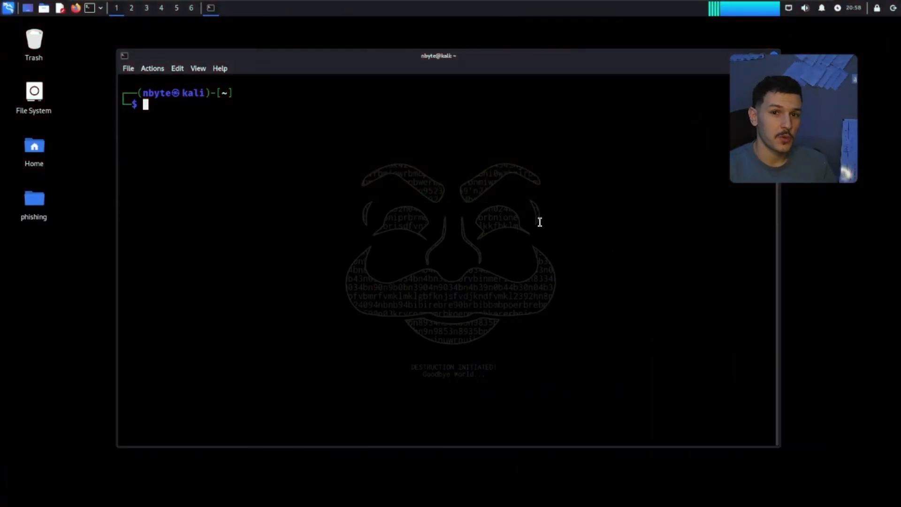
Step: Run the cmatrix falling-code animation, then enter the fortune command
{"action": "type", "text": "xfreerdp --help"}
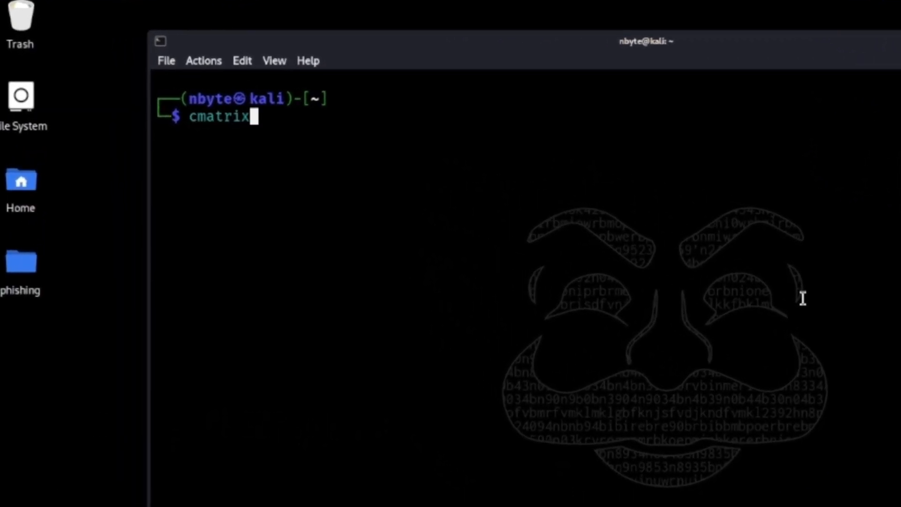
{"action": "key", "text": "Return"}
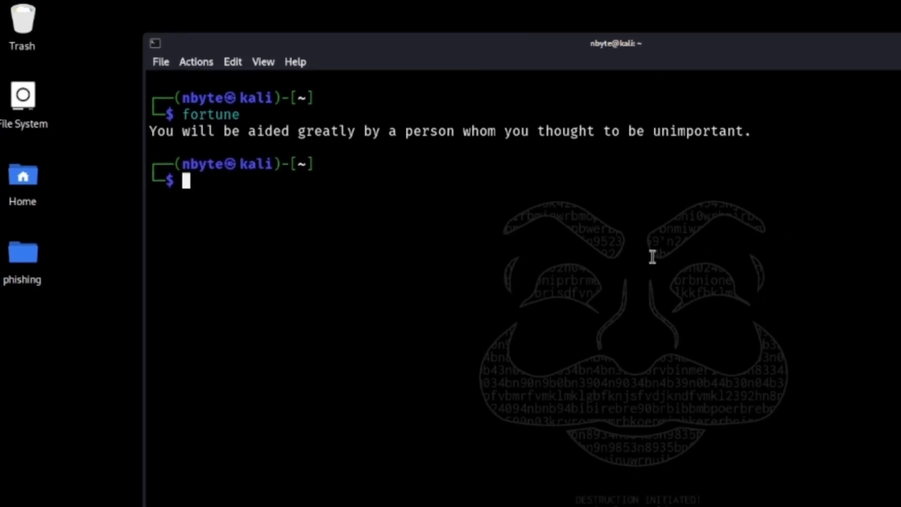
{"action": "type", "text": "fortune"}
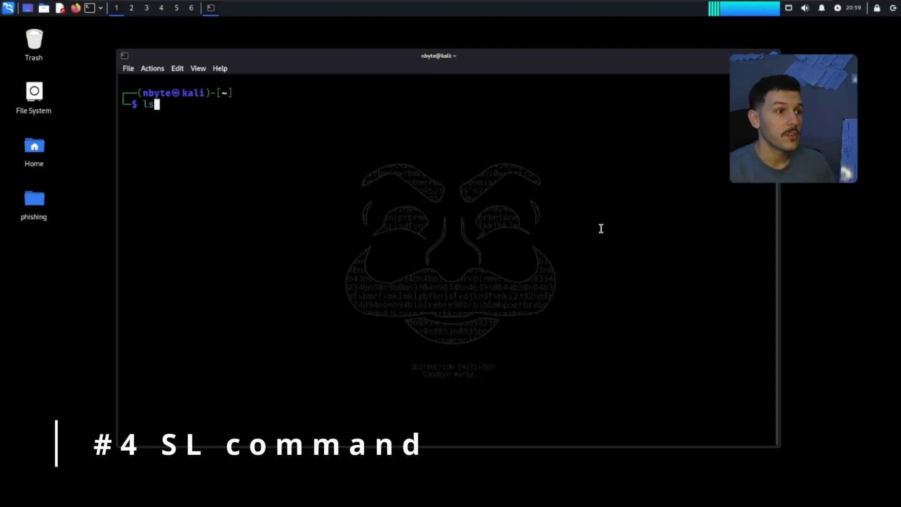
Step: List the home folder contents and run the sl train animation
{"action": "key", "text": "Return"}
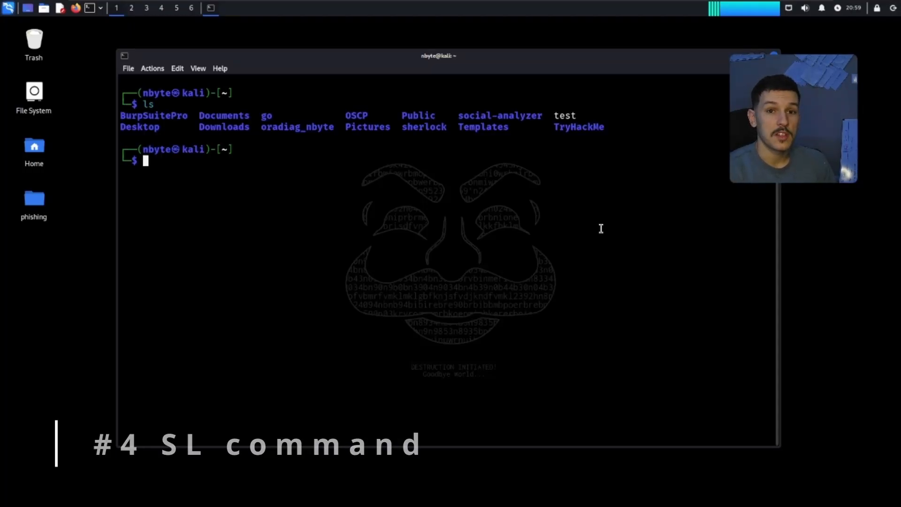
{"action": "type", "text": "sl"}
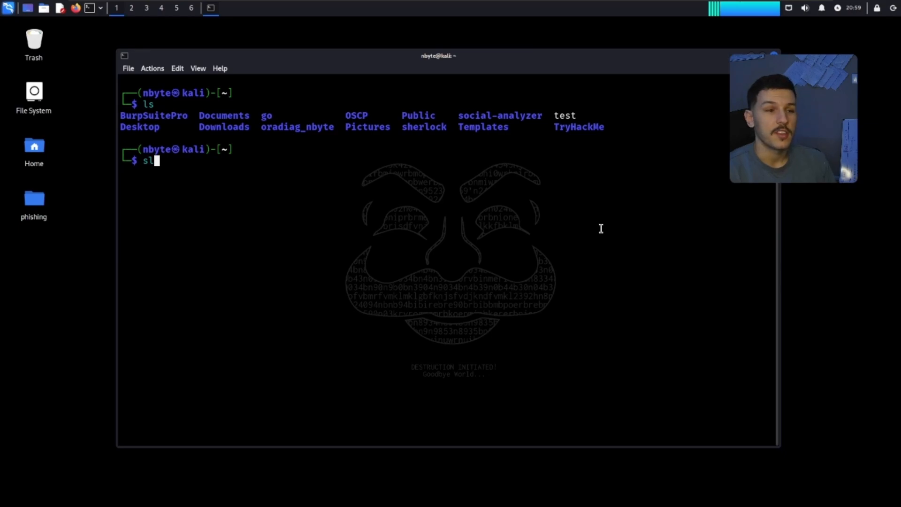
{"action": "key", "text": "Return"}
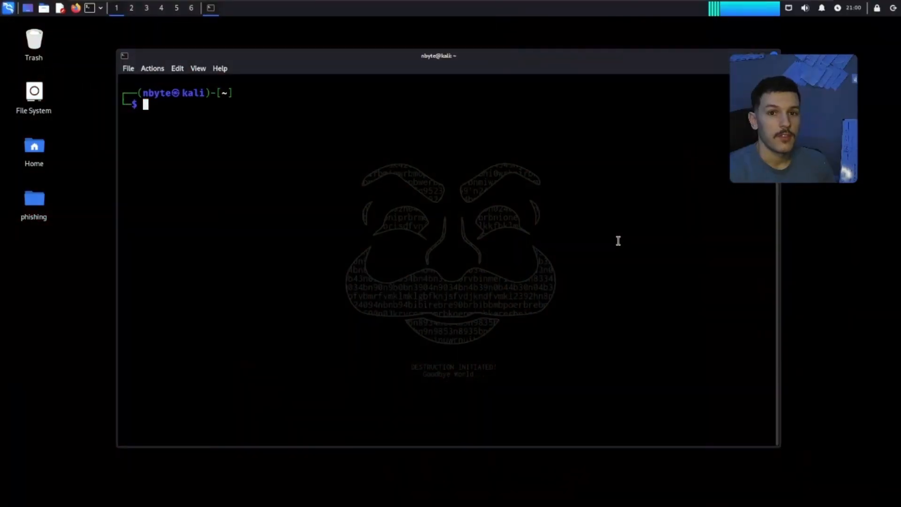
Step: Make cowsay say "Subscribe Right Now", then pipe a random fortune into cowsay
{"action": "type", "text": "cowsay \"Su"}
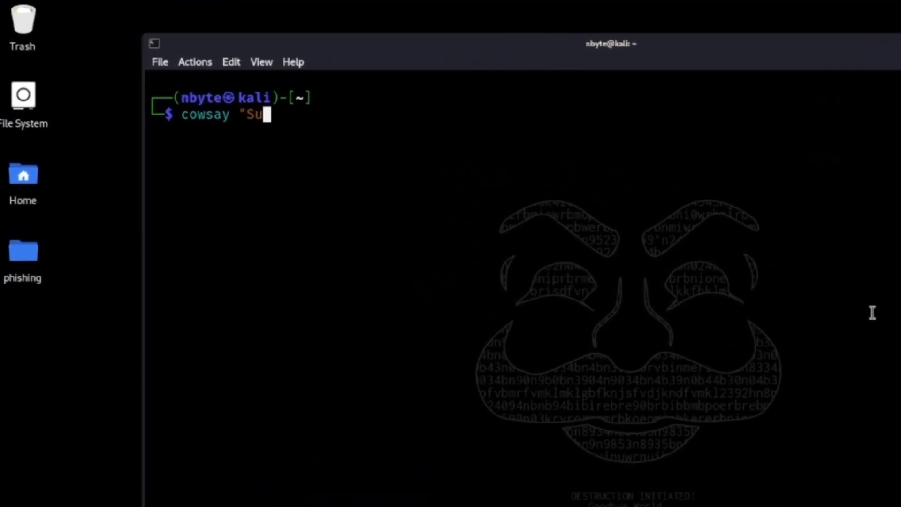
{"action": "type", "text": "bscribe Rig"}
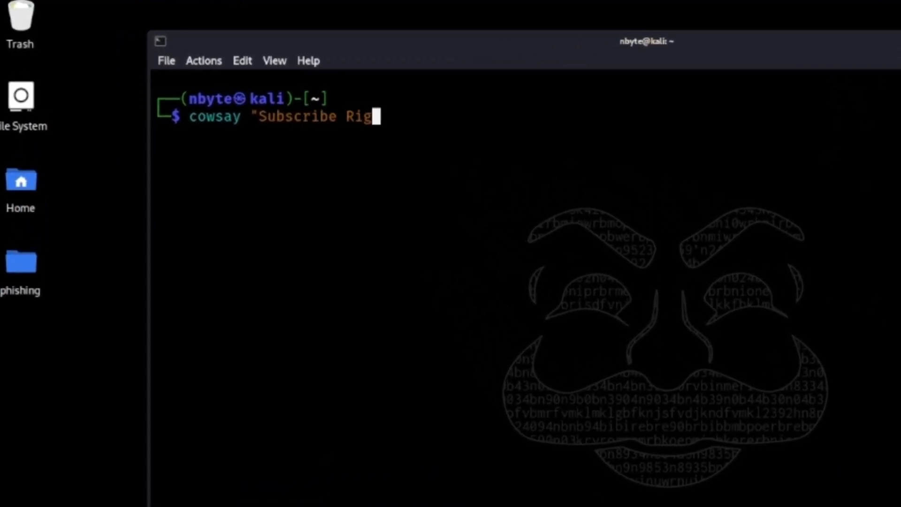
{"action": "key", "text": "Return"}
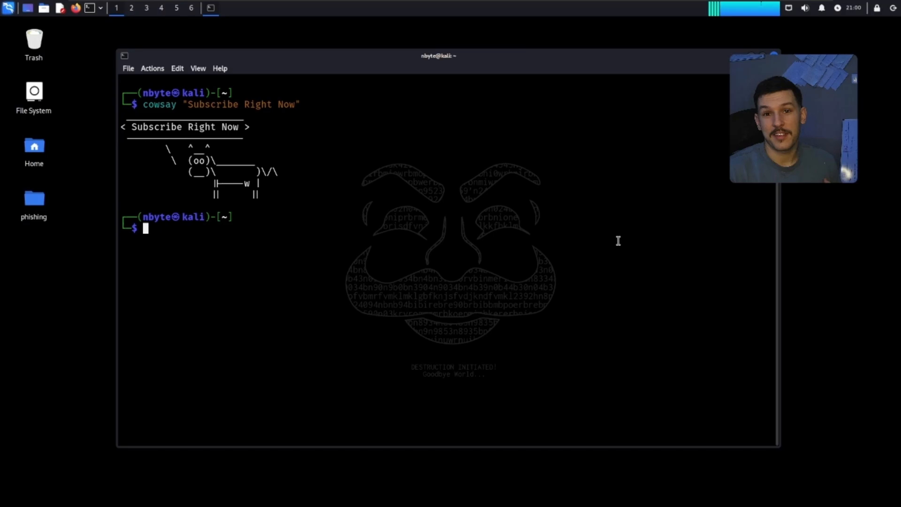
{"action": "type", "text": "fortune | cowsay"}
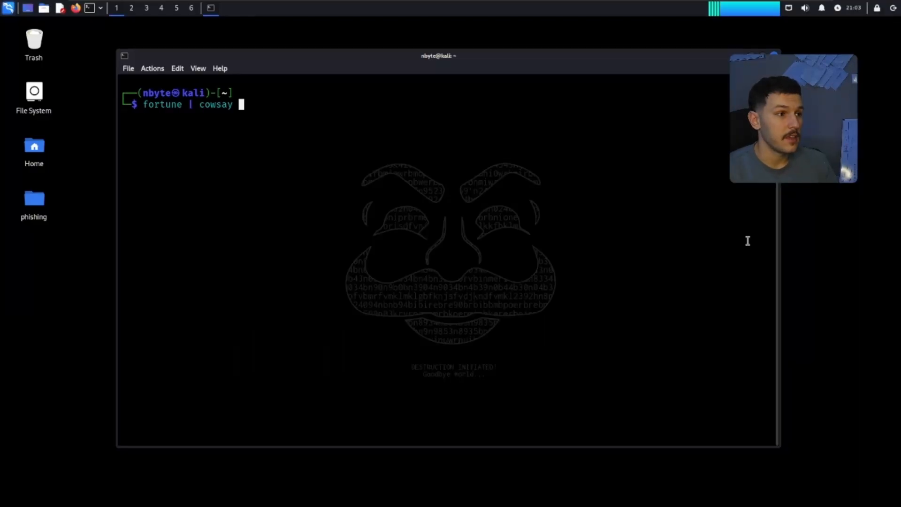
{"action": "key", "text": "Return"}
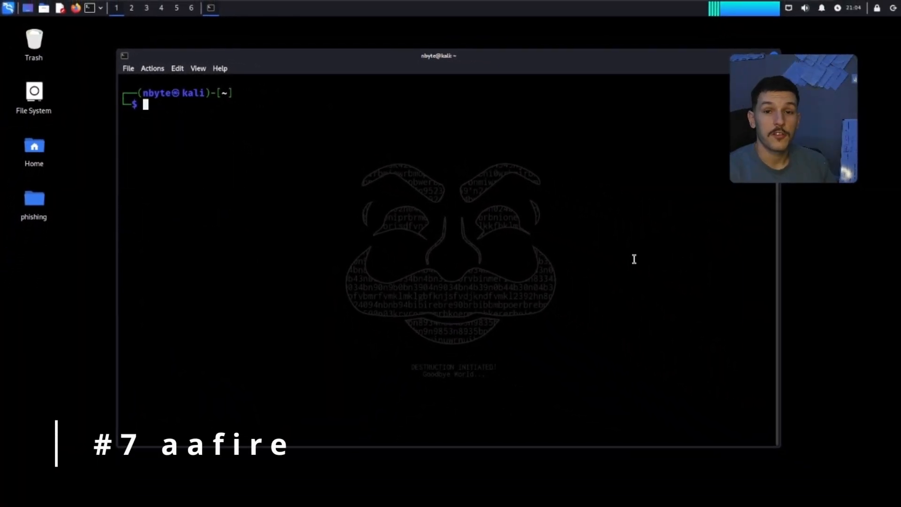
Step: Launch the aafire flame animation
{"action": "type", "text": "aafire"}
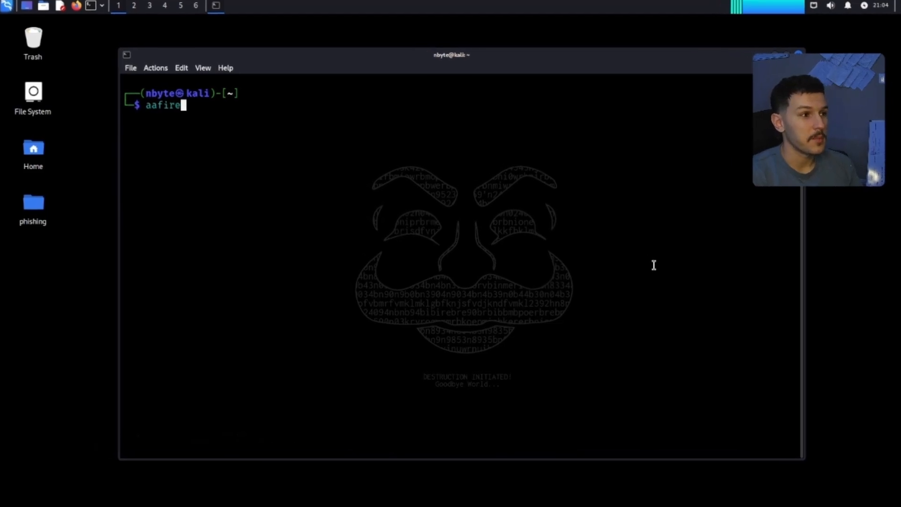
{"action": "key", "text": "Return"}
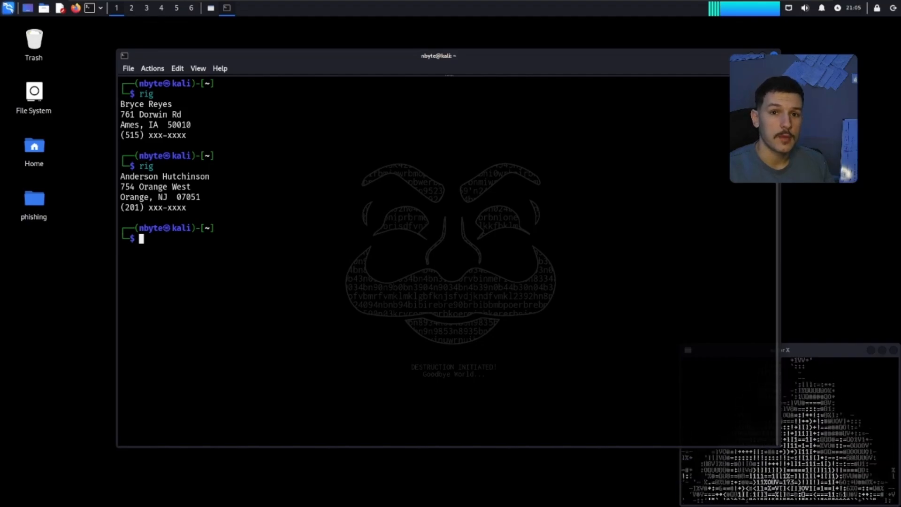
{"action": "mouse_move", "coordinate": [400, 167]}
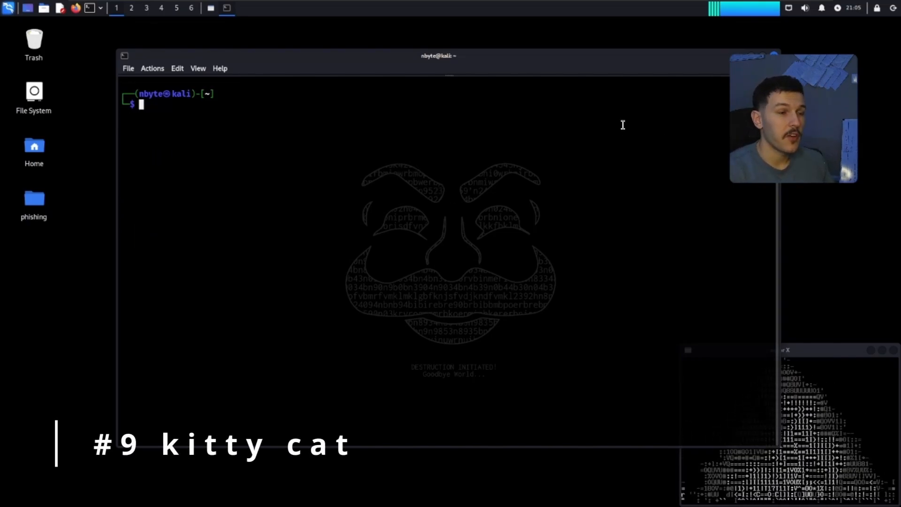
Step: Start oneko, then launch tty-clock showing 22:06 and 2024-01-14
{"action": "type", "text": "oneko"}
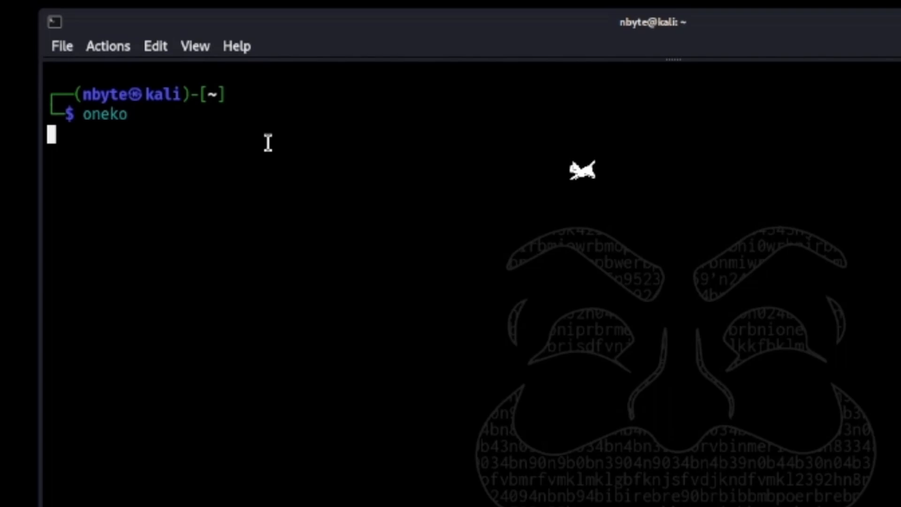
{"action": "mouse_move", "coordinate": [141, 206]}
{"action": "type", "text": "tty-c"}
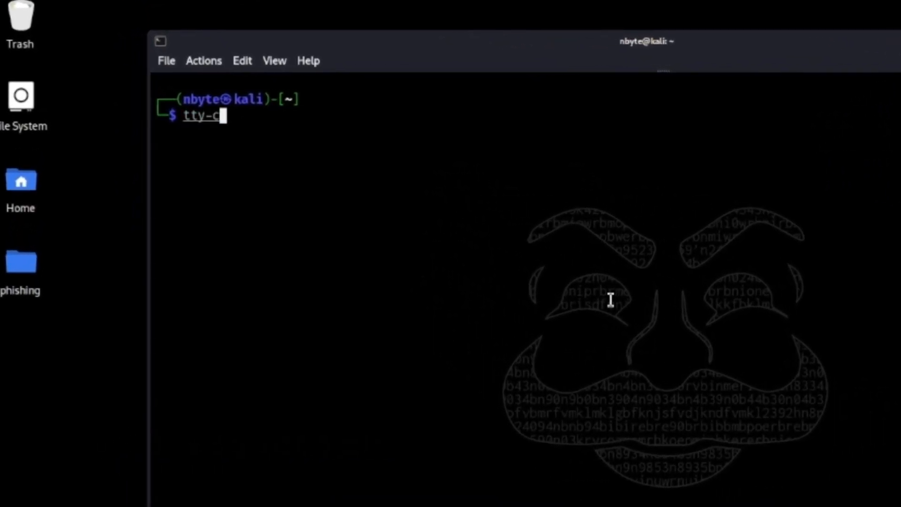
{"action": "key", "text": "Return"}
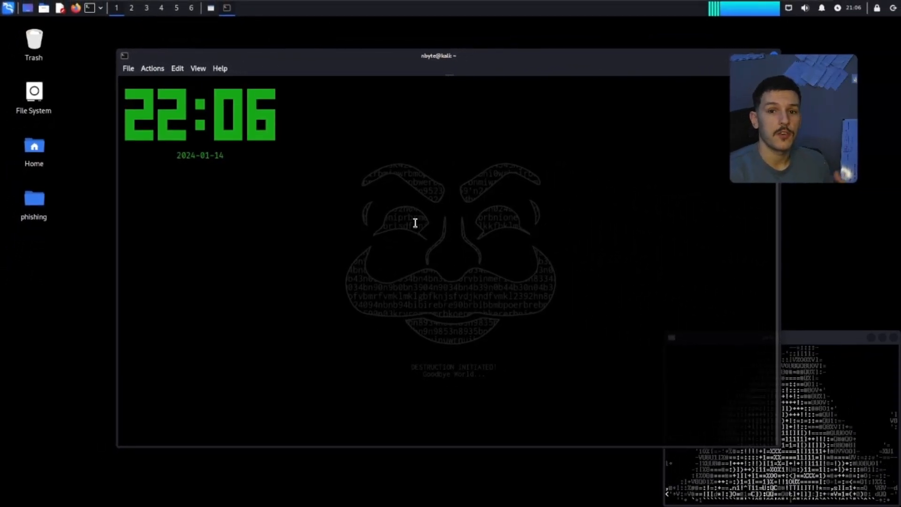